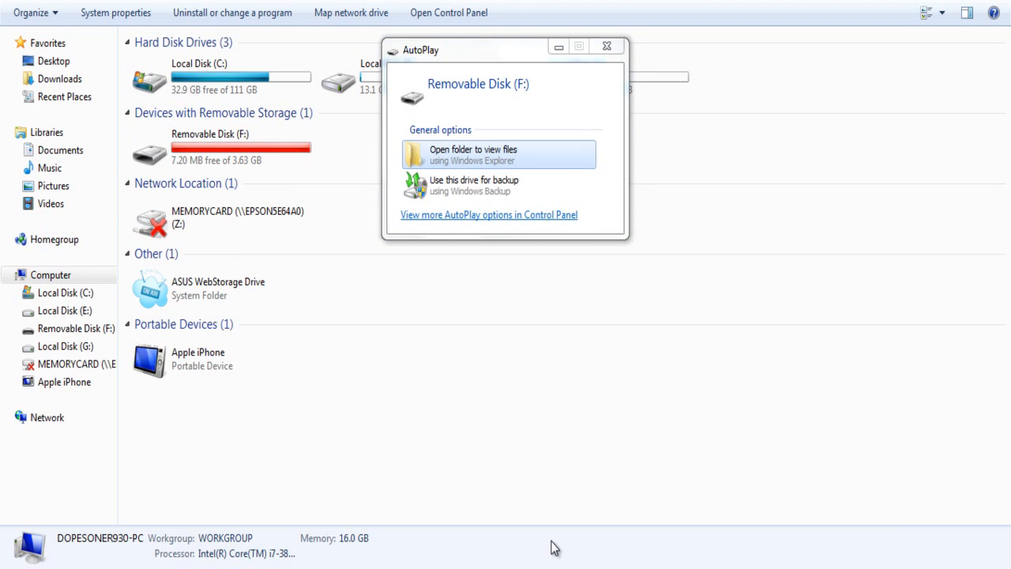
# Dismiss the AutoPlay prompt and select Removable Disk (F:) in Computer
pyautogui.click(607, 44)
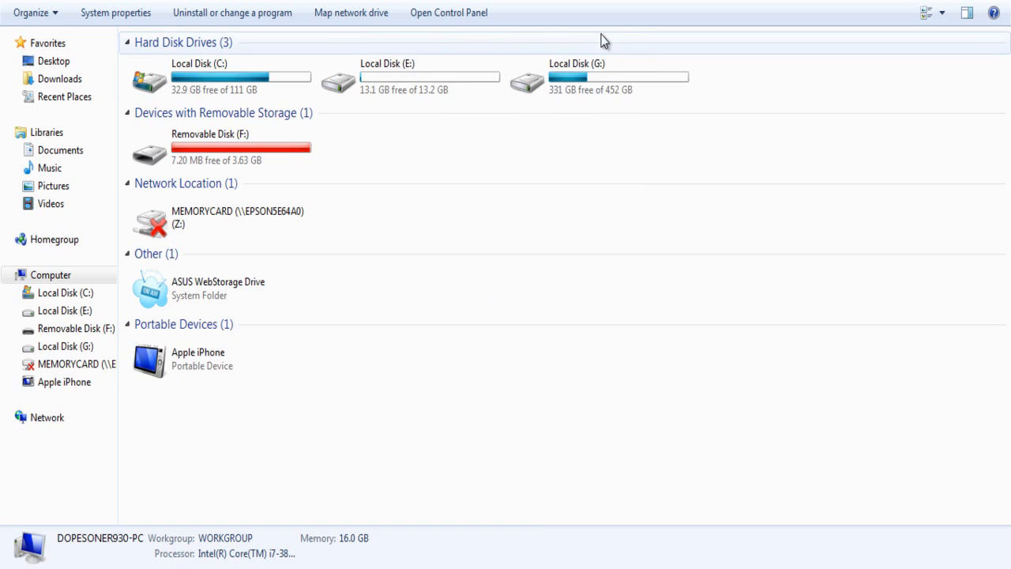
pyautogui.click(215, 161)
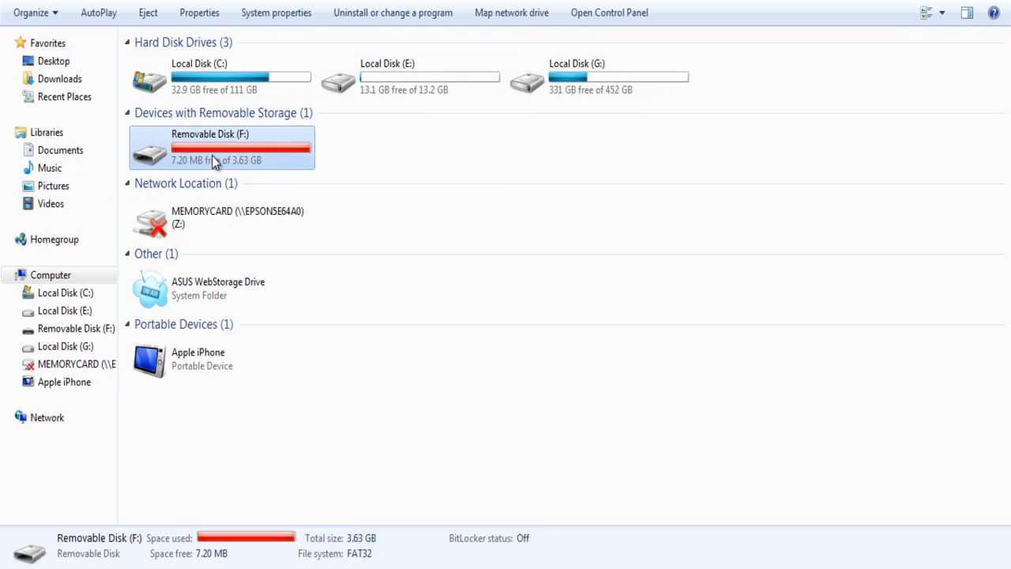
# Quick-format Removable Disk (F:) as FAT32, confirming the erase of all data
pyautogui.rightClick(218, 161)
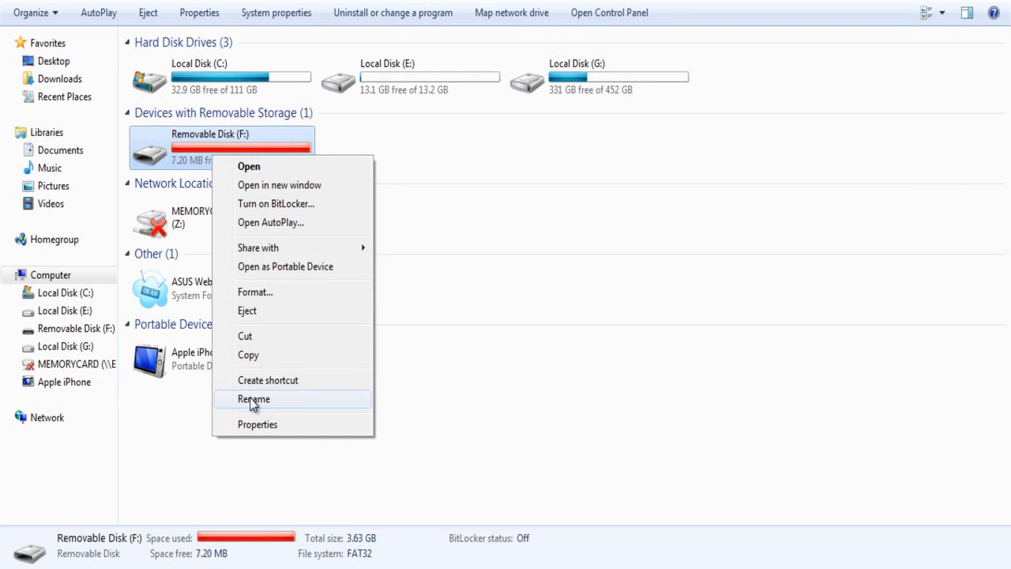
pyautogui.click(256, 291)
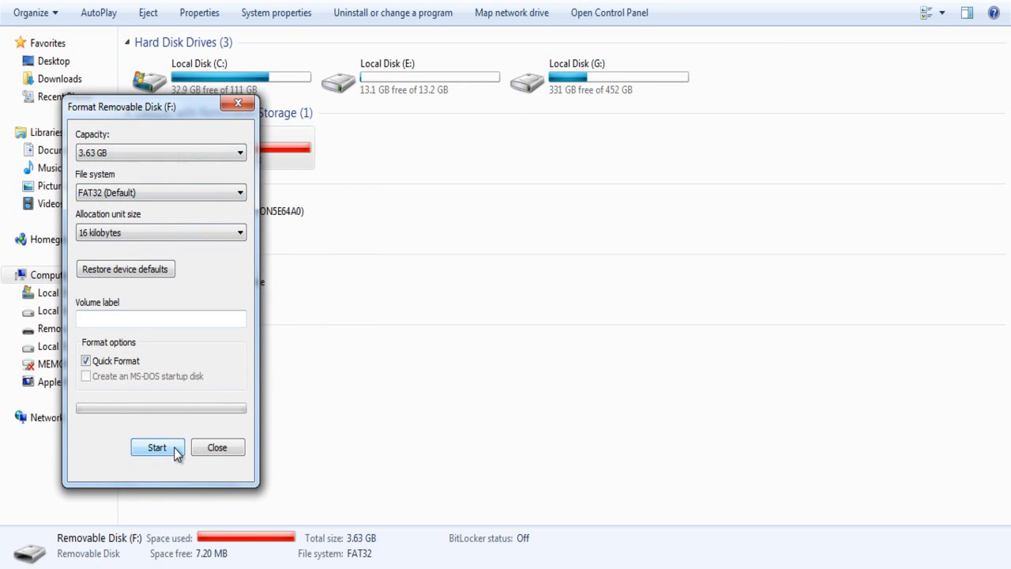
pyautogui.click(158, 447)
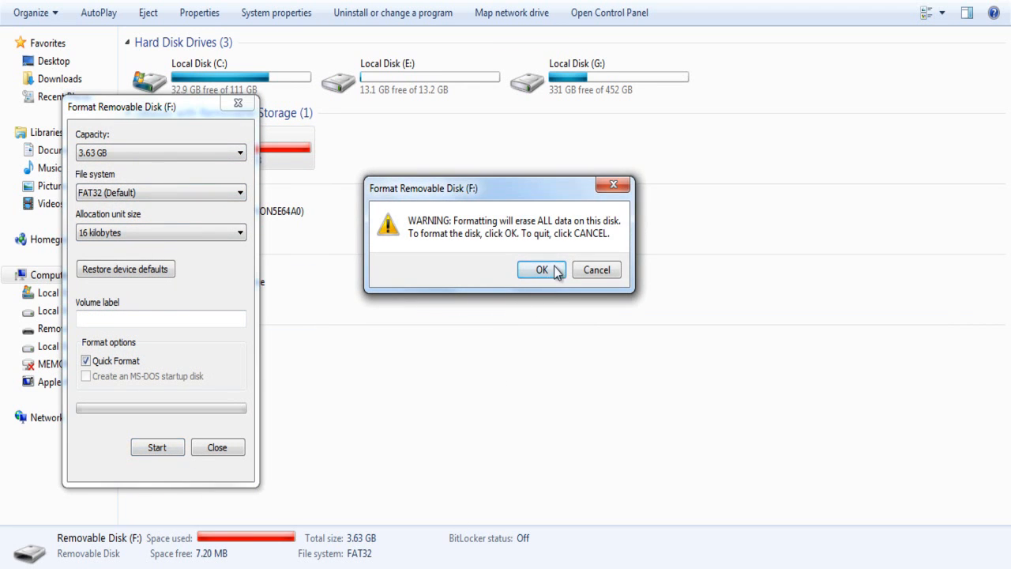
pyautogui.click(537, 268)
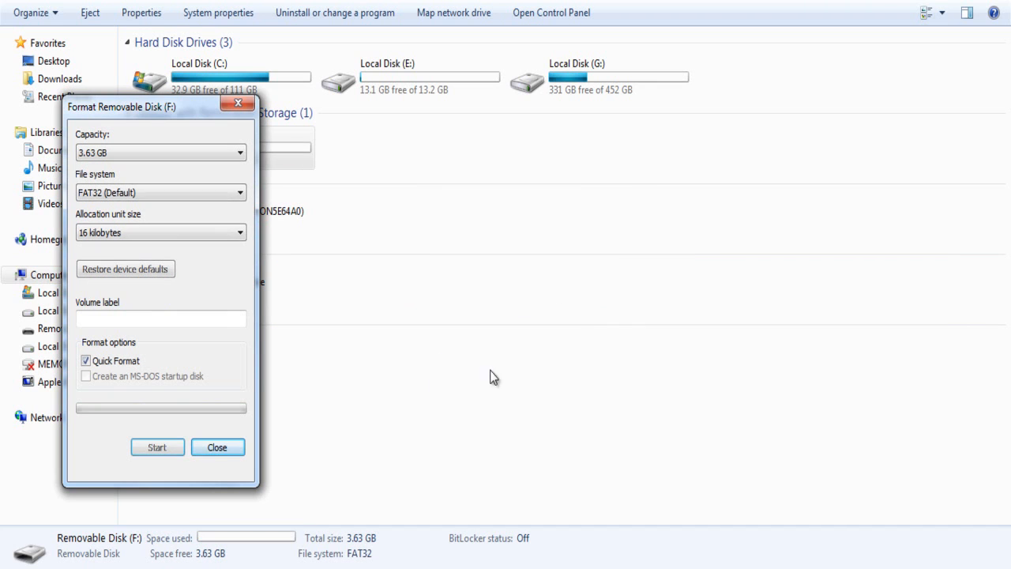
pyautogui.click(218, 446)
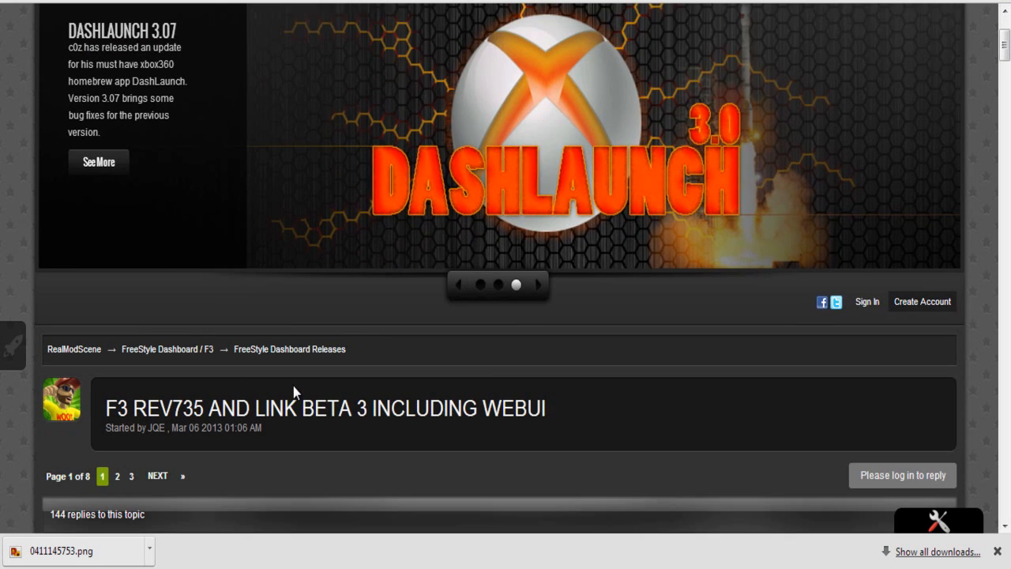
# Follow the forum post's Mirror link for TeamFSD.Freestyle3.0.735.7z
pyautogui.scroll(-3)
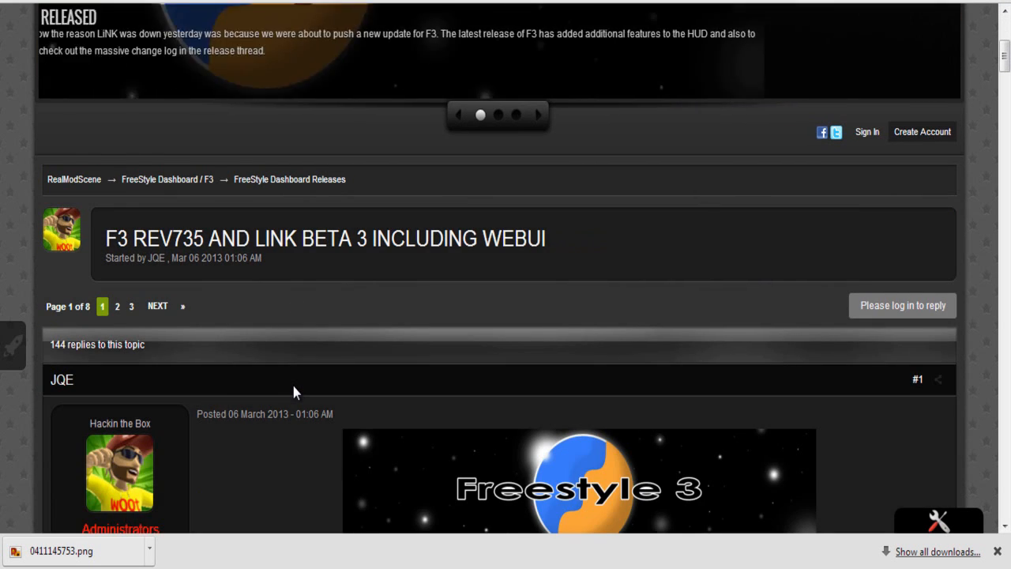
pyautogui.scroll(-3)
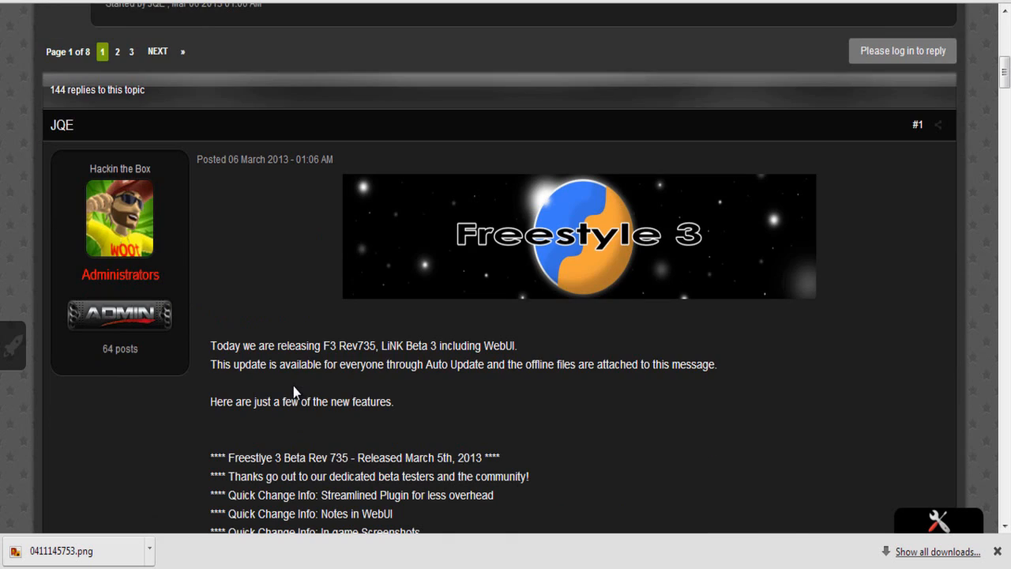
pyautogui.scroll(-3)
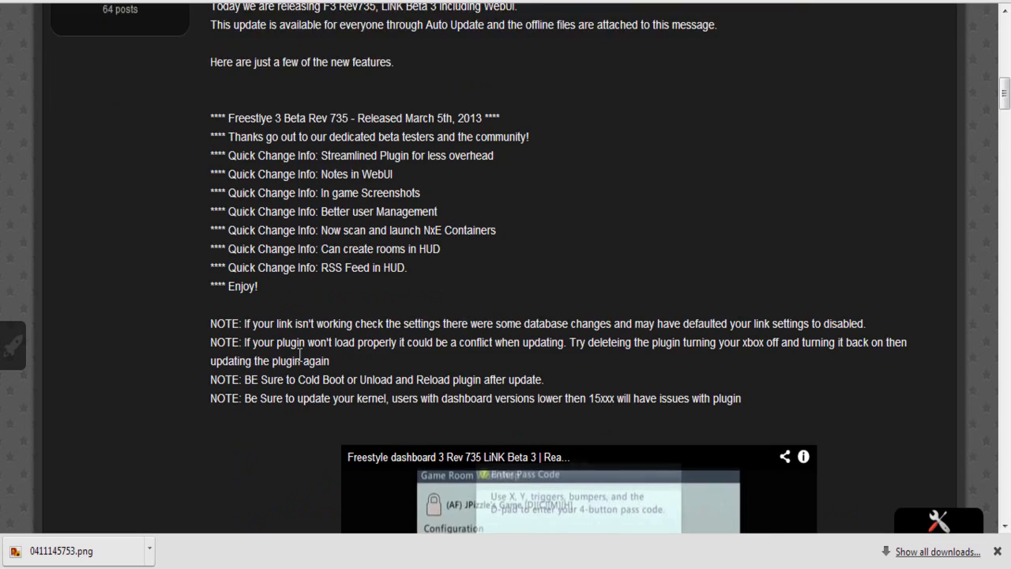
pyautogui.scroll(-3)
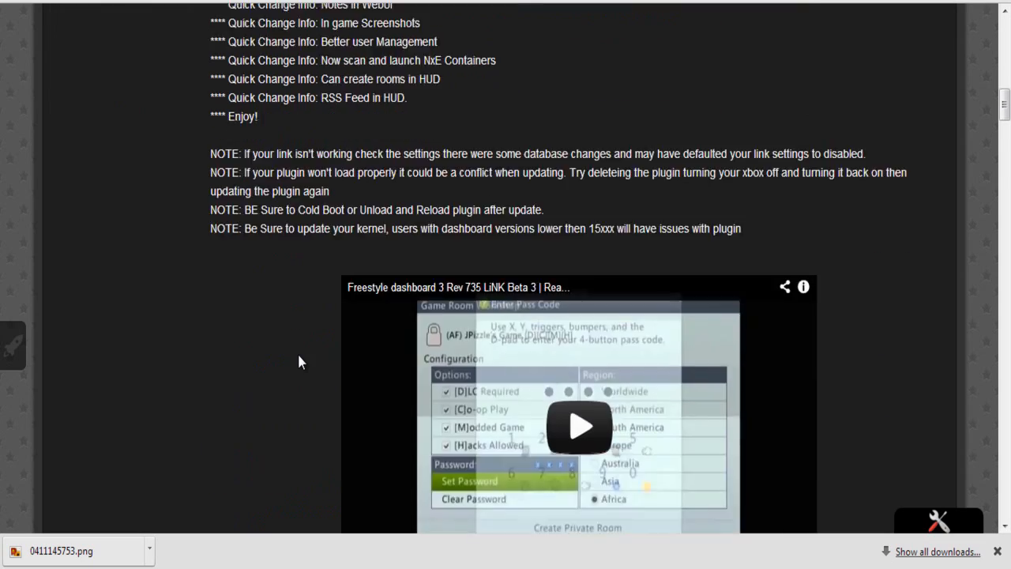
pyautogui.scroll(-3)
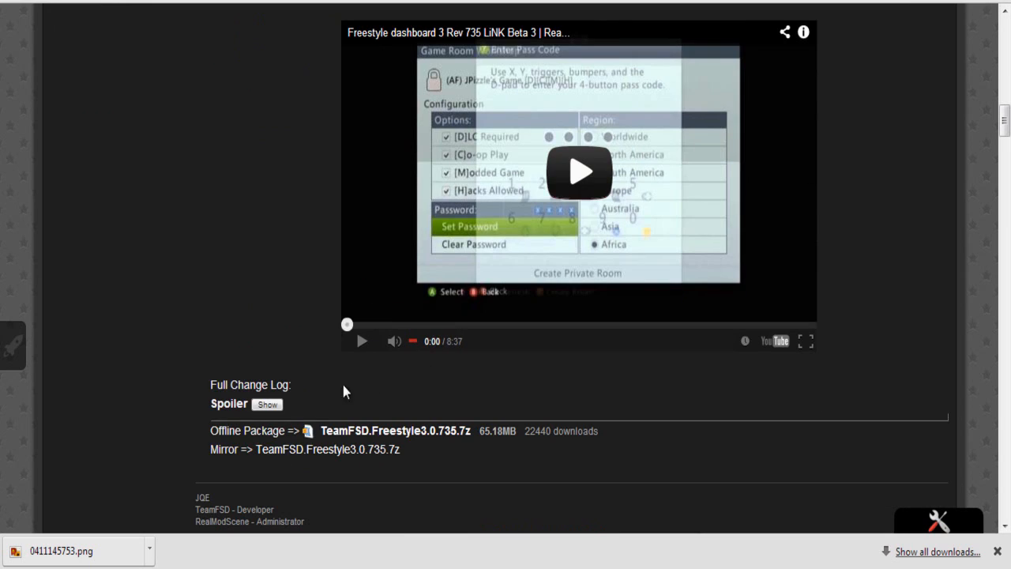
pyautogui.moveTo(370, 436)
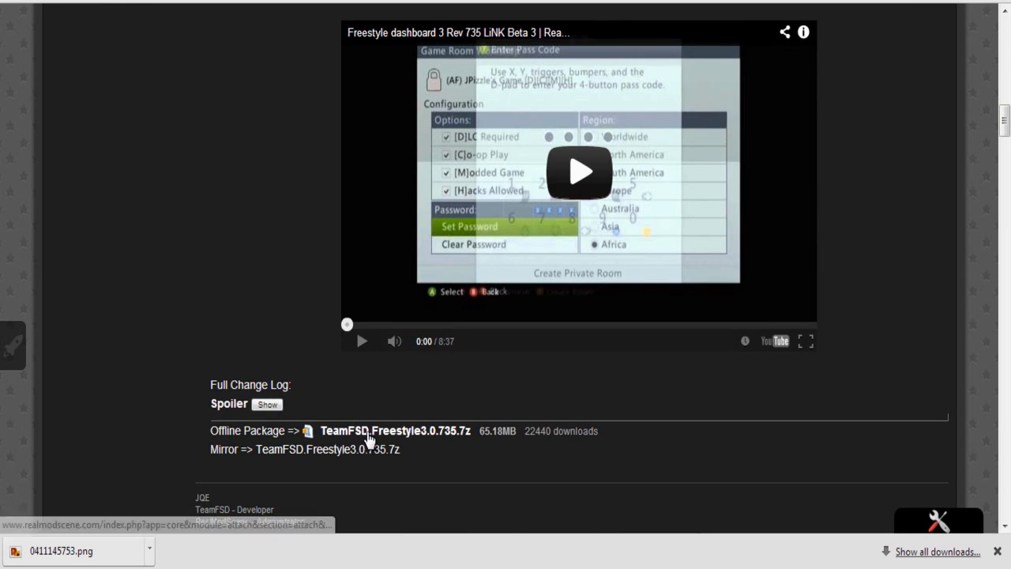
pyautogui.moveTo(373, 459)
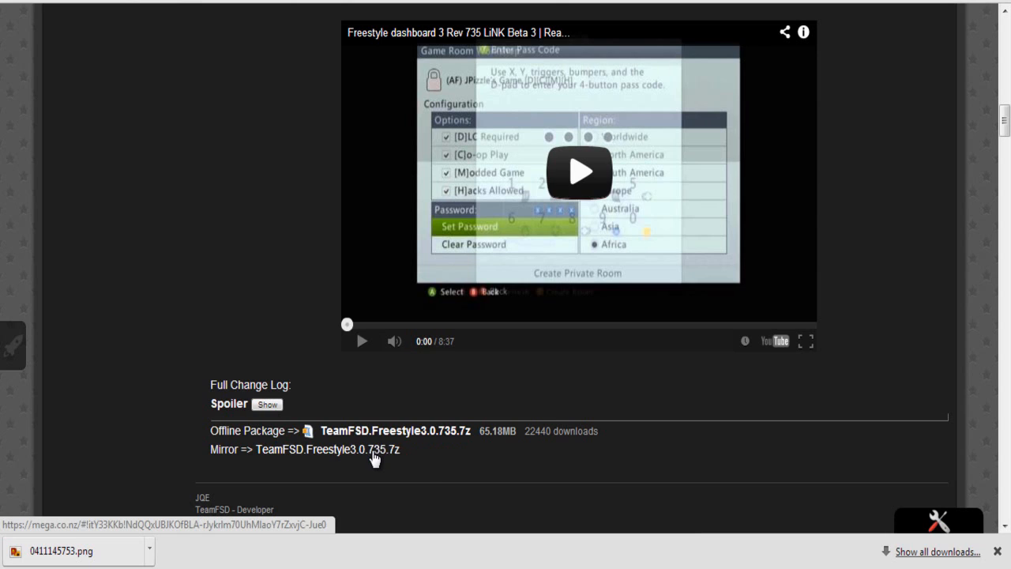
pyautogui.moveTo(372, 458)
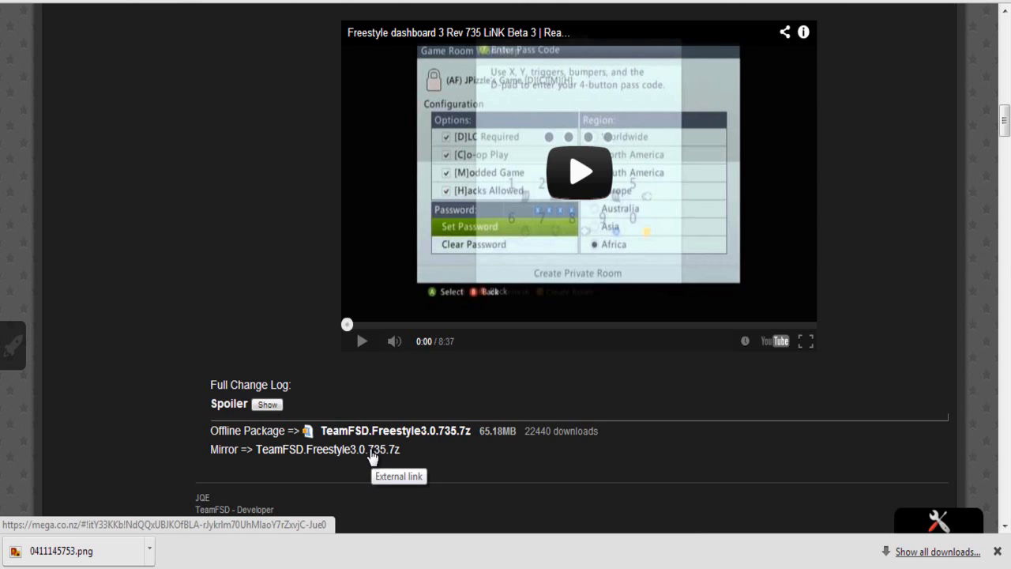
pyautogui.click(324, 449)
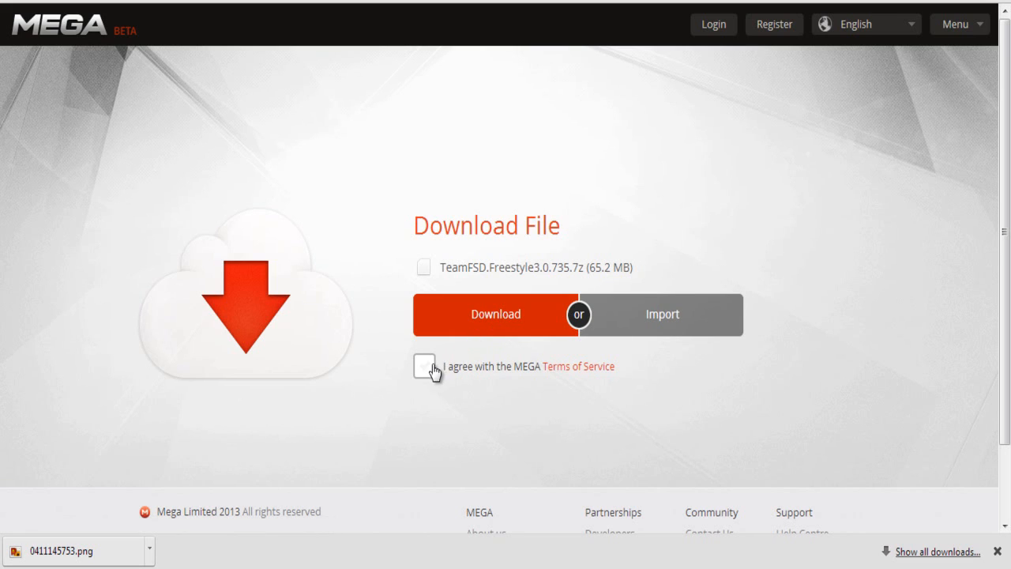
# Agree to MEGA's Terms of Service to download TeamFSD.Freestyle3.0.735.7z
pyautogui.click(496, 315)
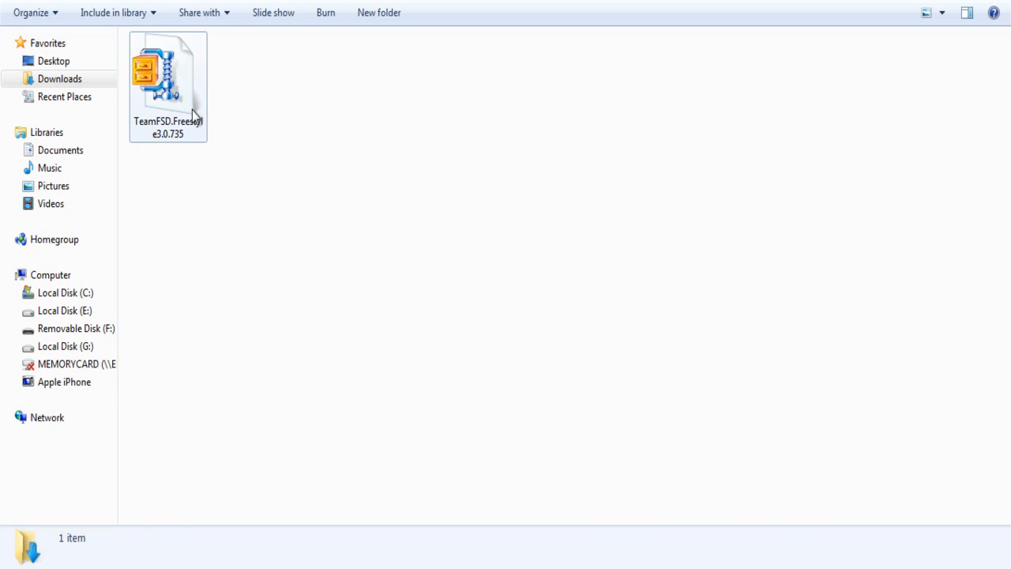
# Unzip the TeamFSD.Freestyle3.0.735 .7z archive into a folder in Downloads with WinZip
pyautogui.doubleClick(166, 76)
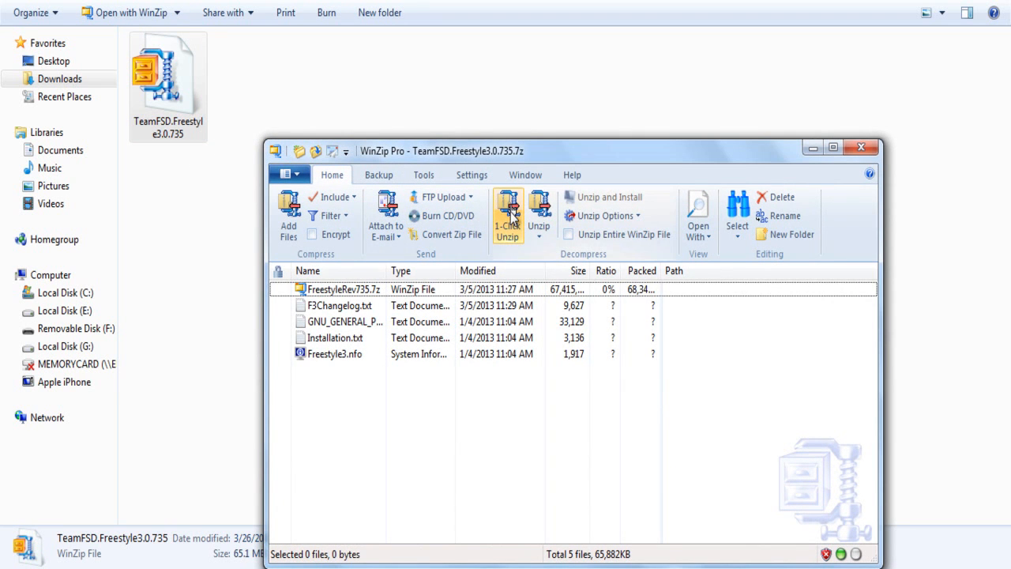
pyautogui.click(507, 212)
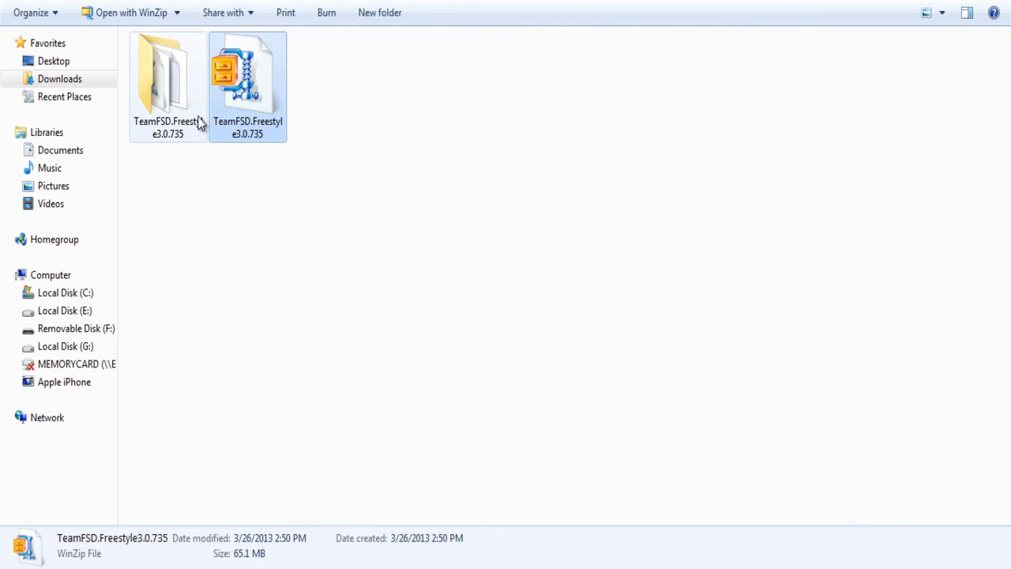
# Unpack FreestyleRev735 inside the extracted folder and copy it onto Removable Disk (F:)
pyautogui.doubleClick(170, 71)
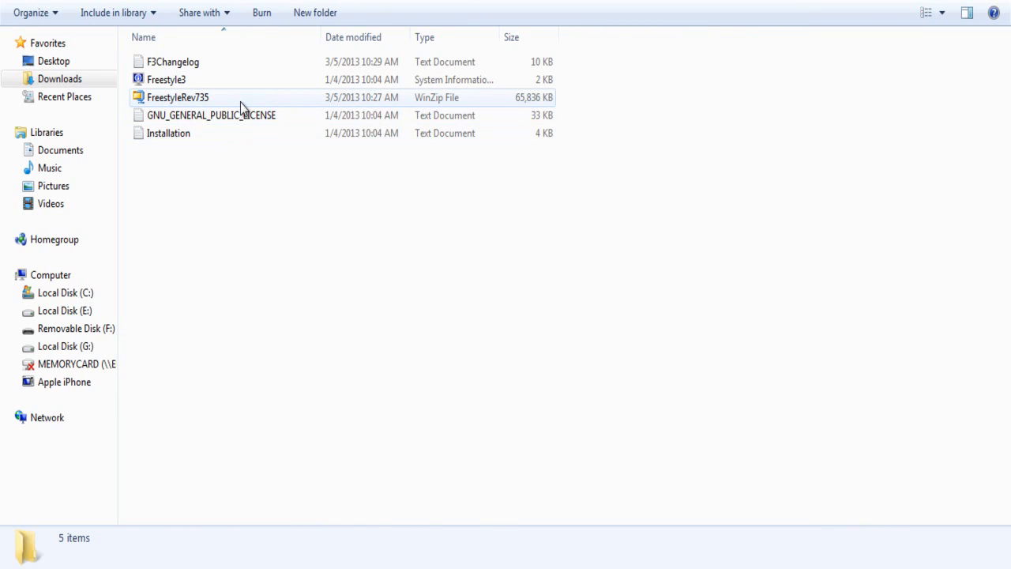
pyautogui.click(177, 98)
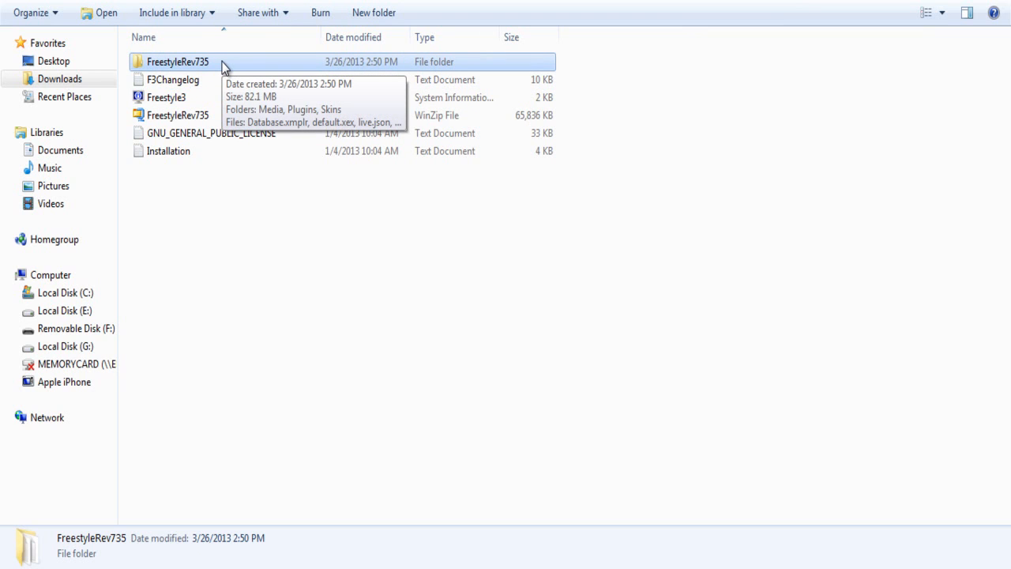
pyautogui.moveTo(177, 61); pyautogui.dragTo(123, 339)
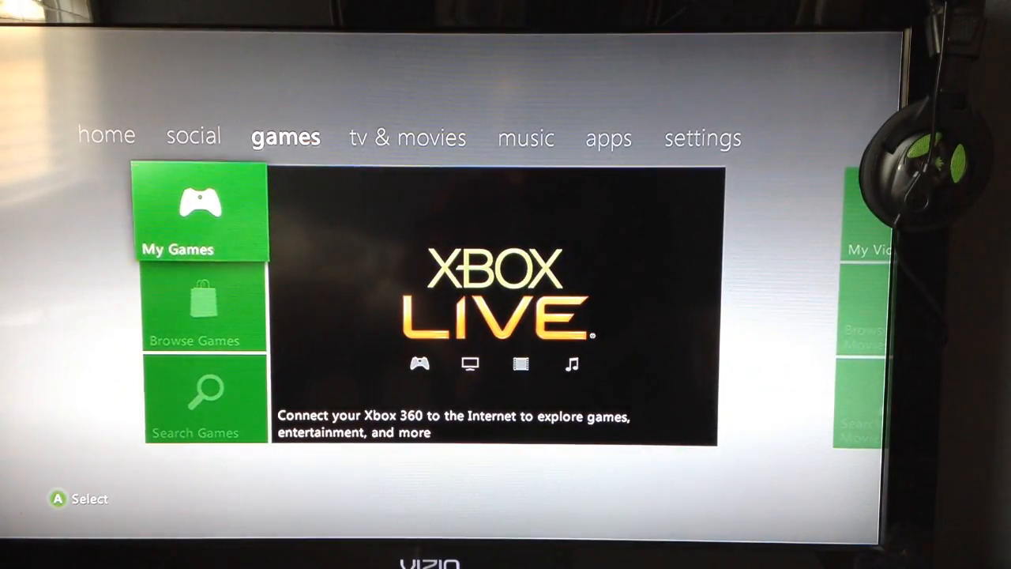
# Open My Games on the dashboard, where XeXMenu 1.2 is listed
pyautogui.click(202, 213)
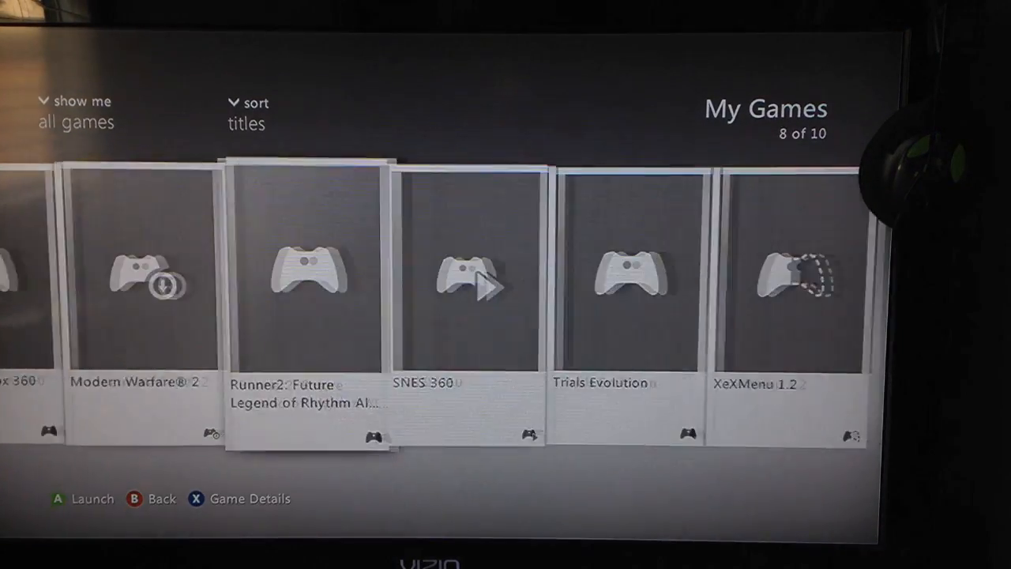